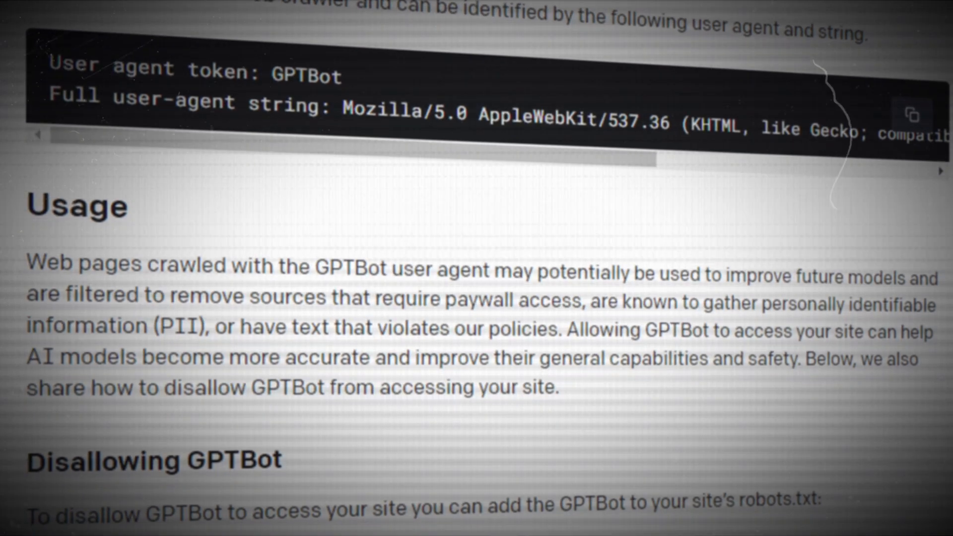
scroll(down, 3)
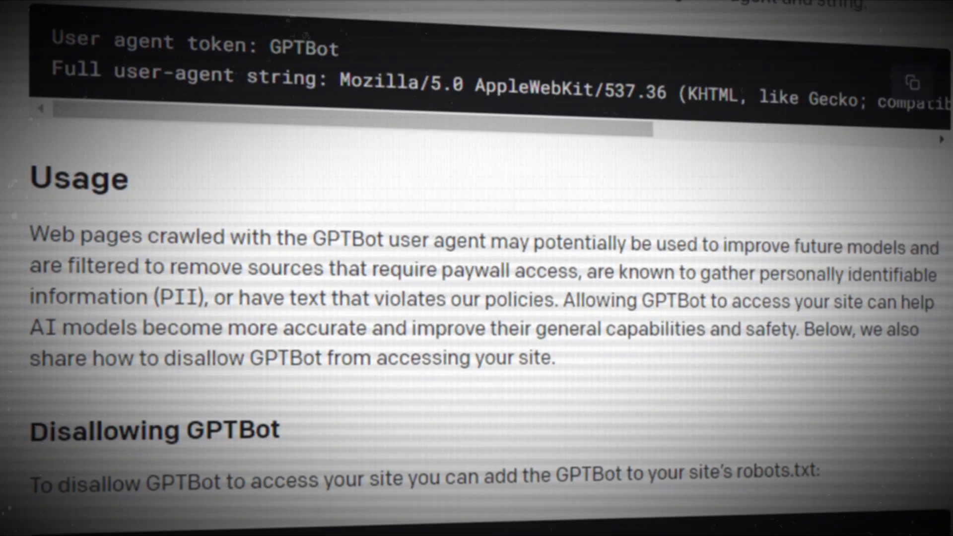
scroll(down, 3)
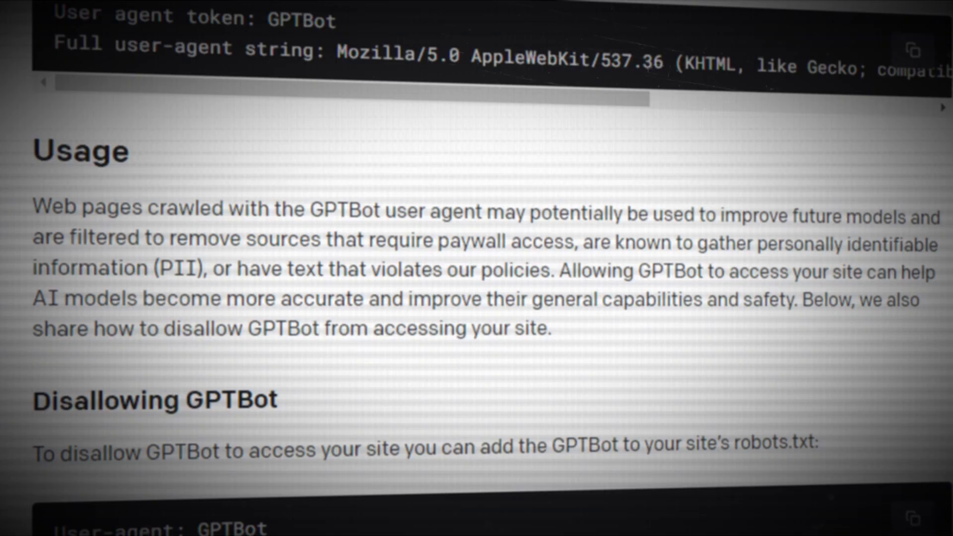